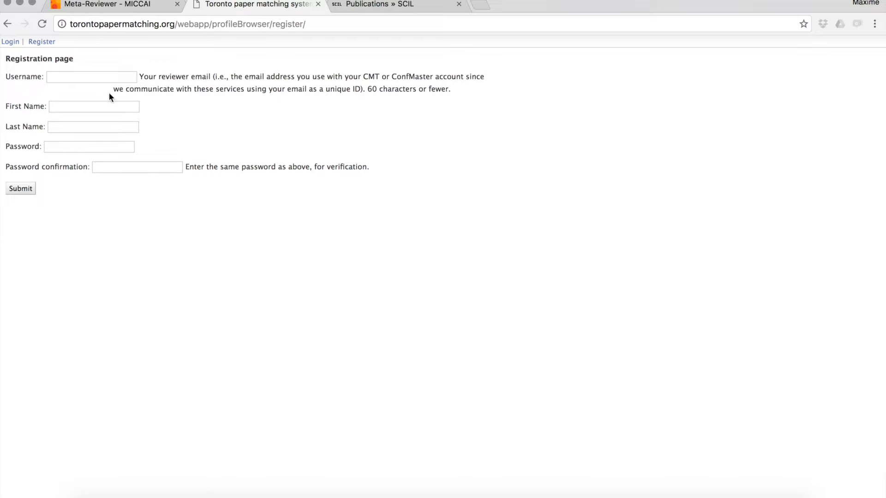
{"action": "left_click", "coordinate": [92, 76]}
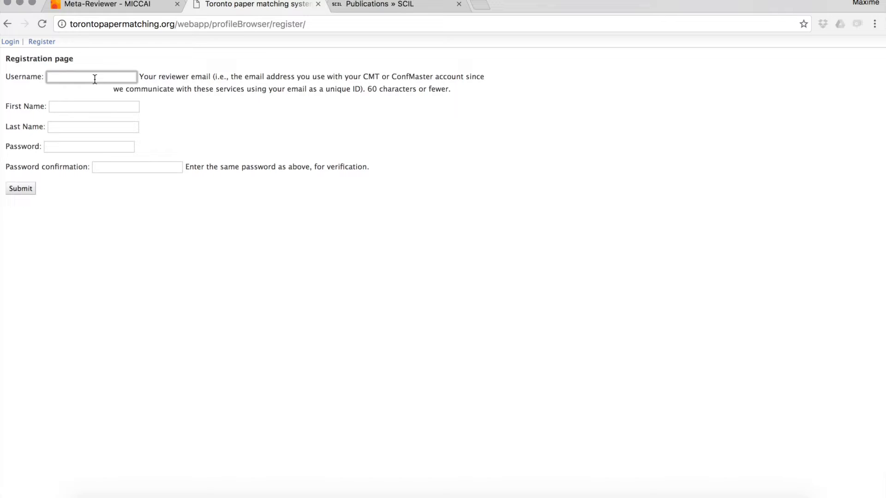
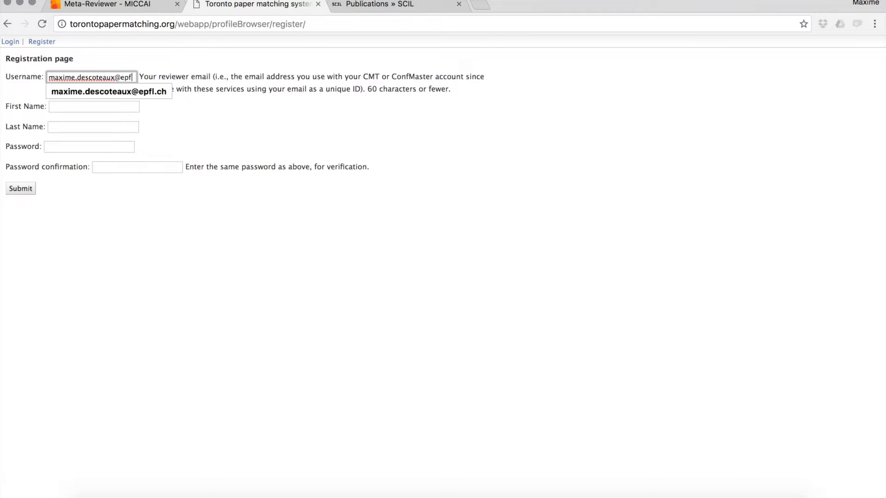
{"action": "left_click", "coordinate": [94, 106]}
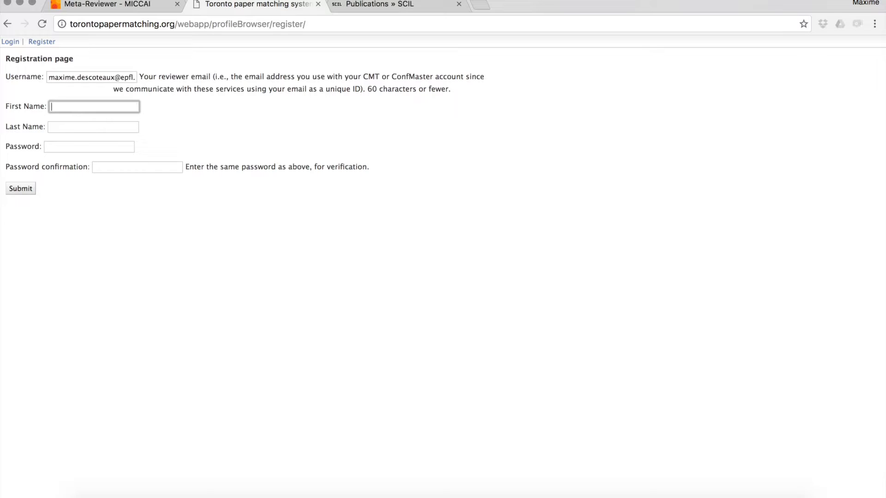
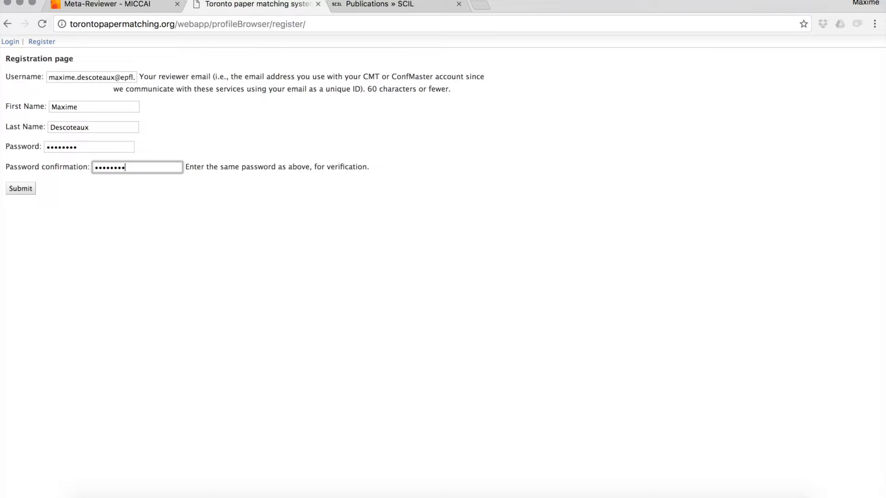
{"action": "left_click", "coordinate": [20, 188]}
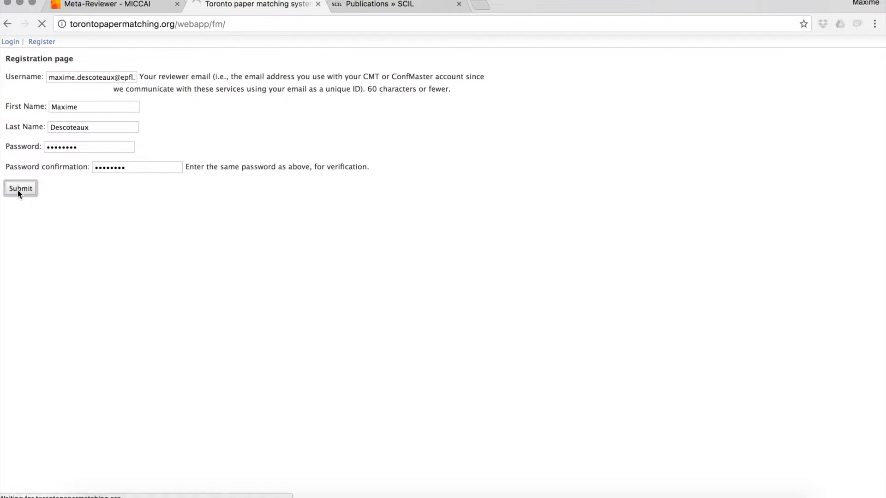
Dismiss the password-save prompt and go to Upload papers from the Actions sidebar
{"action": "left_click", "coordinate": [20, 189]}
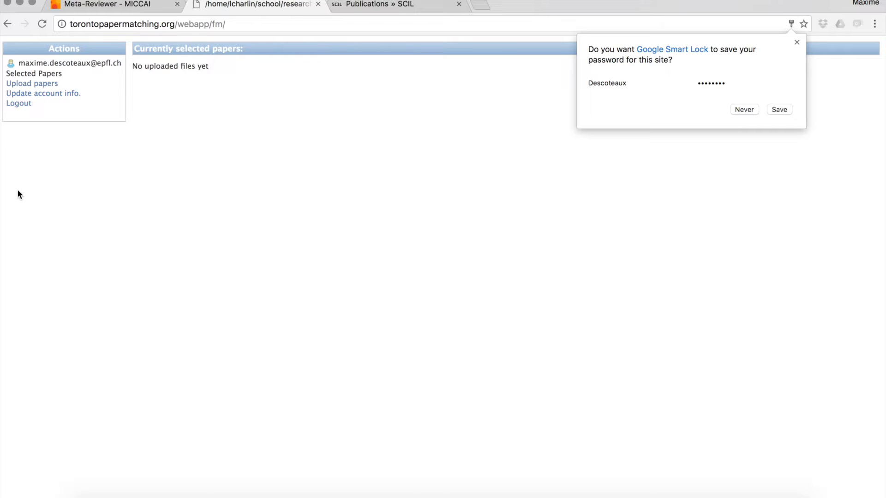
{"action": "left_click", "coordinate": [797, 42]}
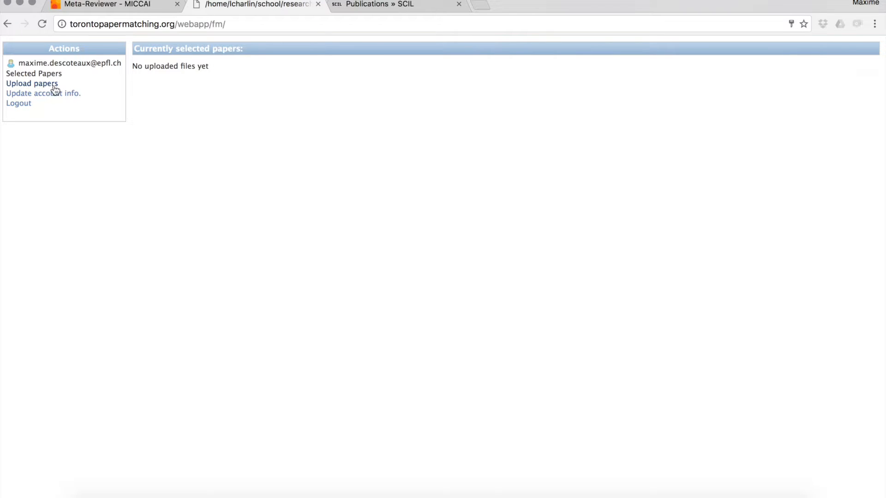
{"action": "left_click", "coordinate": [32, 84]}
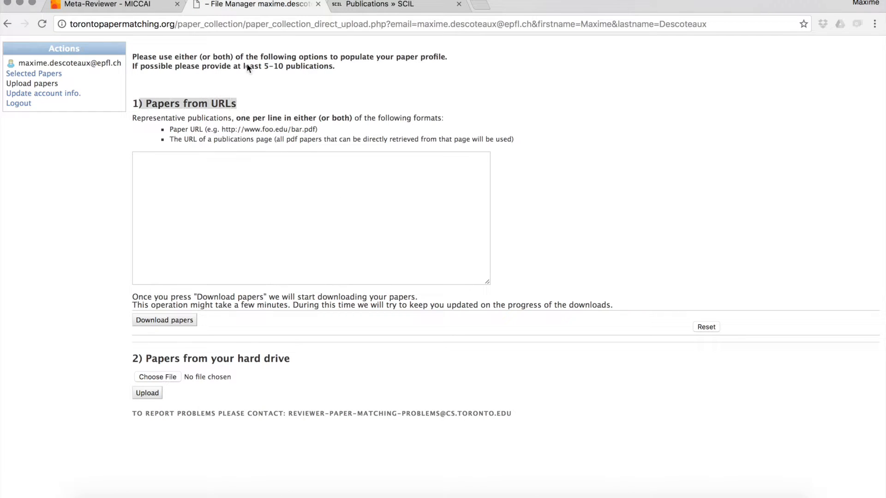
Browse down the SCIL lab publications list to locate a paper PDF
{"action": "left_click", "coordinate": [379, 4]}
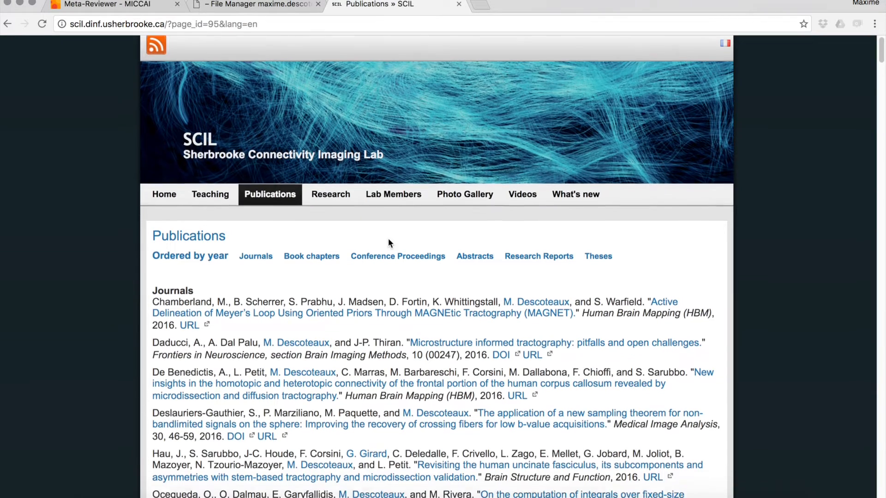
{"action": "scroll", "scroll_direction": "down", "scroll_amount": 3}
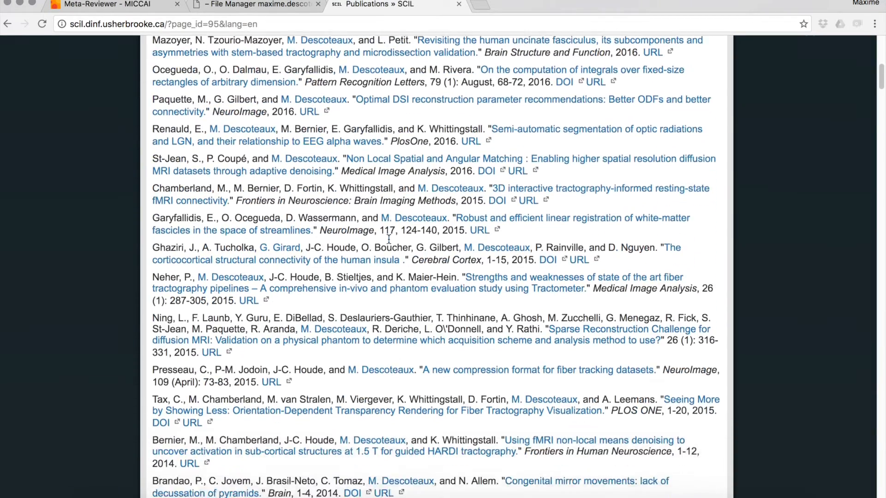
{"action": "scroll", "scroll_direction": "down", "scroll_amount": 3}
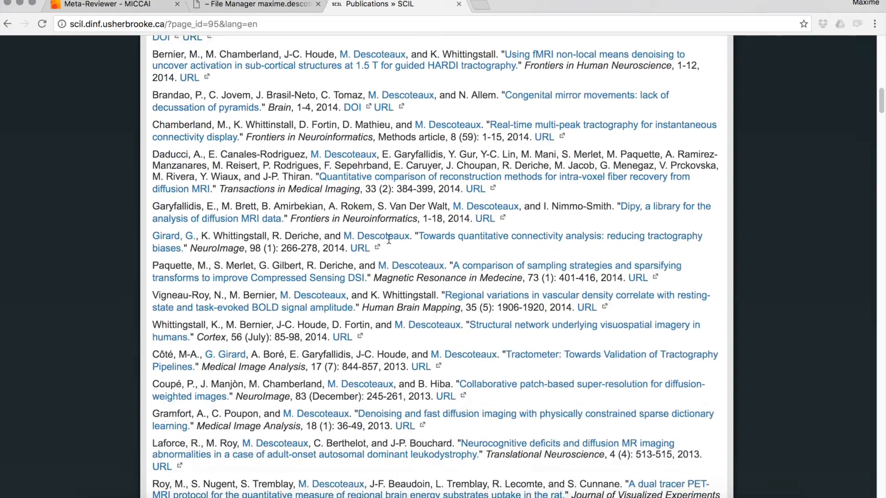
{"action": "scroll", "scroll_direction": "down", "scroll_amount": 3}
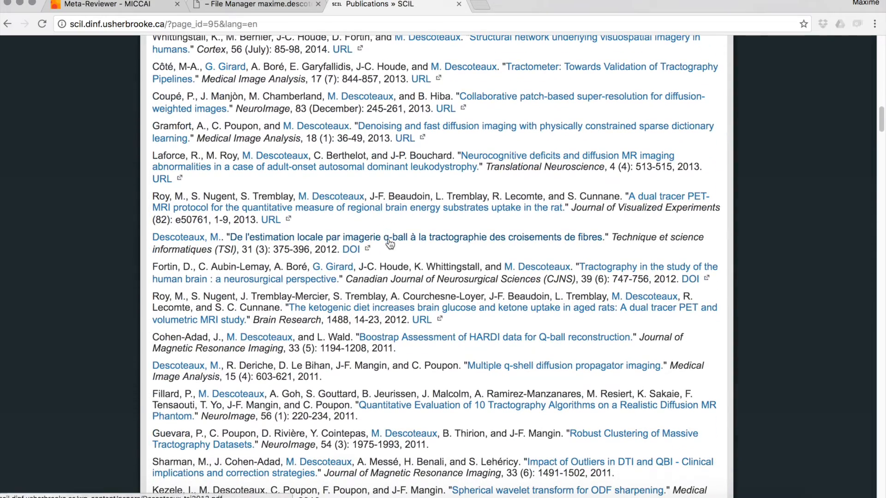
{"action": "scroll", "scroll_direction": "down", "scroll_amount": 3}
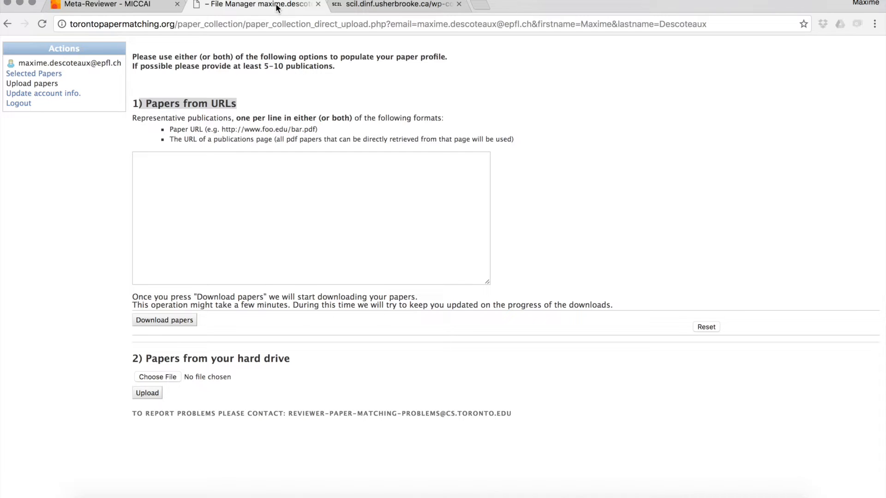
List three SCIL paper URLs (e.g. descoteaux-deriche-etal-2010.pdf) and download them into the profile
{"action": "type", "text": "http://scil.dinf.usherbrooke.ca/wp-content/papers/descoteaux-deriche-etal-2010.pdf"}
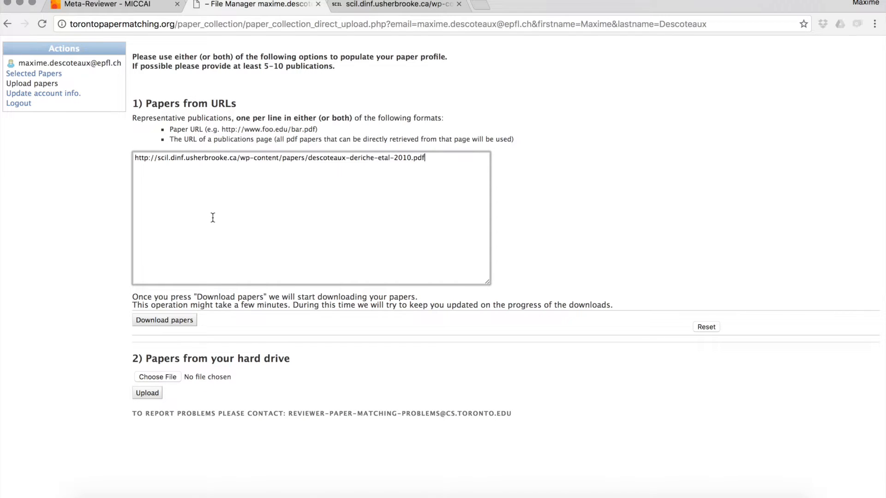
{"action": "left_click", "coordinate": [396, 5]}
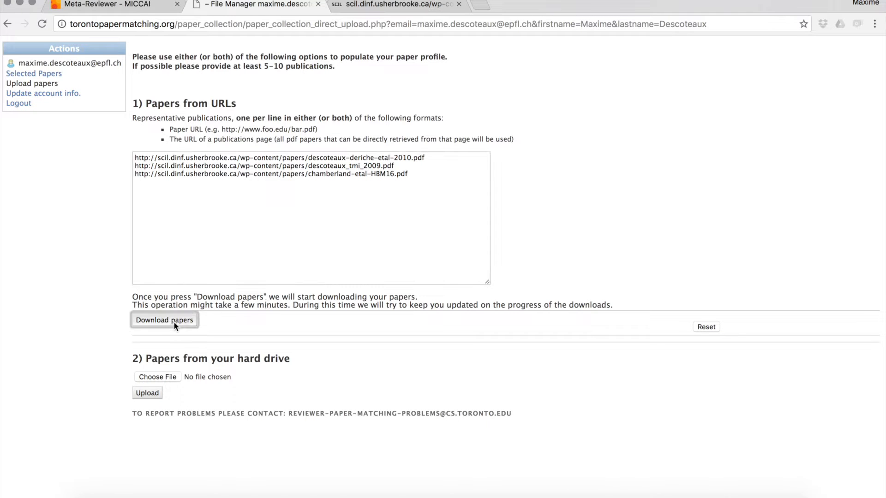
{"action": "left_click", "coordinate": [164, 321]}
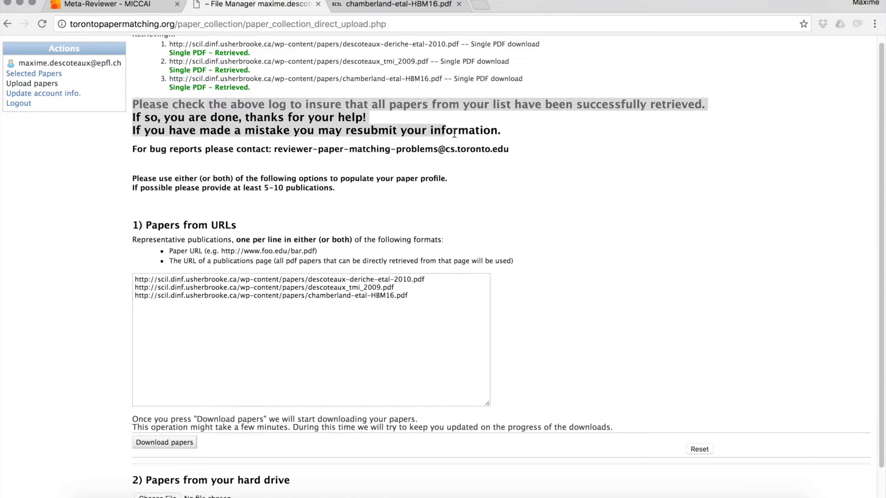
{"action": "scroll", "scroll_direction": "down", "scroll_amount": 3}
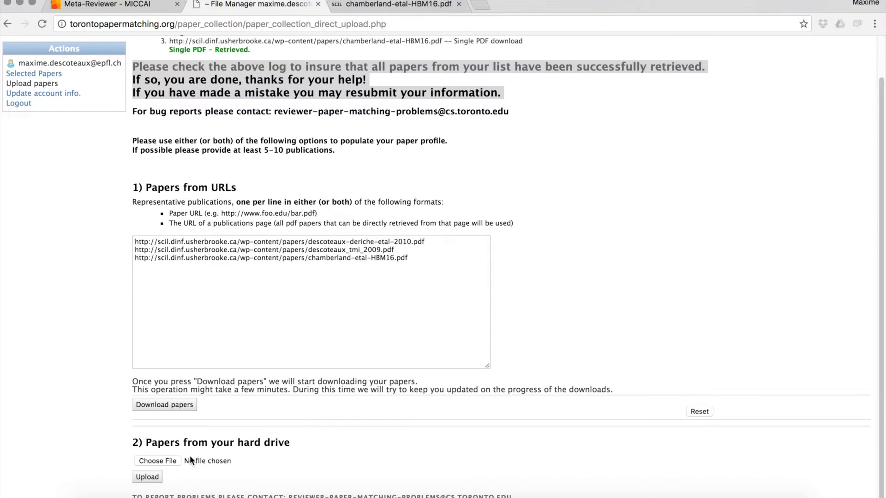
{"action": "left_click", "coordinate": [158, 461]}
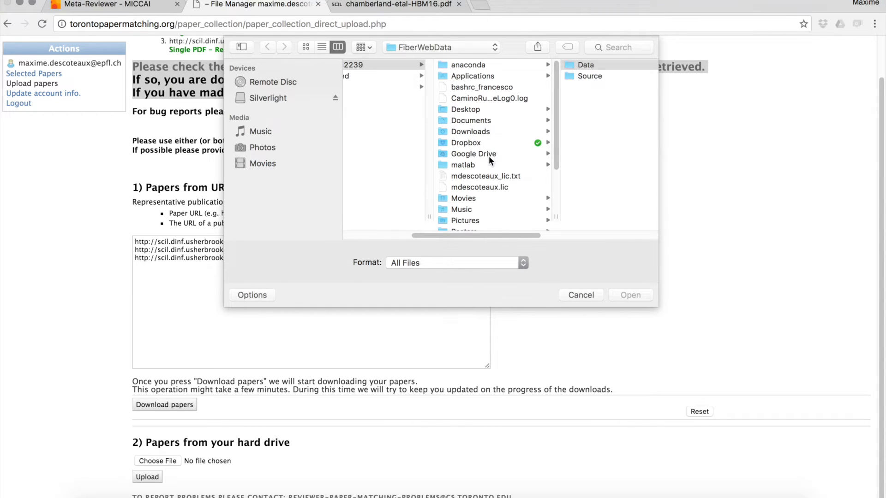
Choose Descoteaux_eeee15.pdf from Dropbox > OurPublications as the hard-drive paper
{"action": "left_click", "coordinate": [466, 142]}
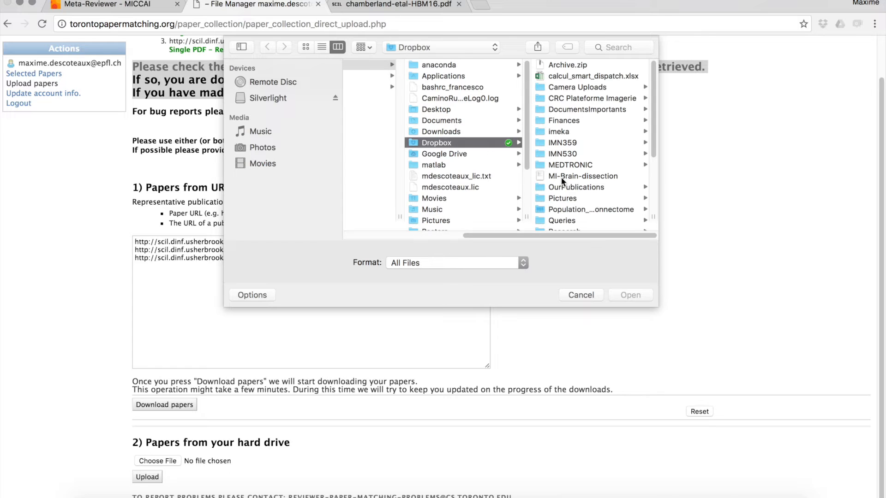
{"action": "left_click", "coordinate": [579, 187]}
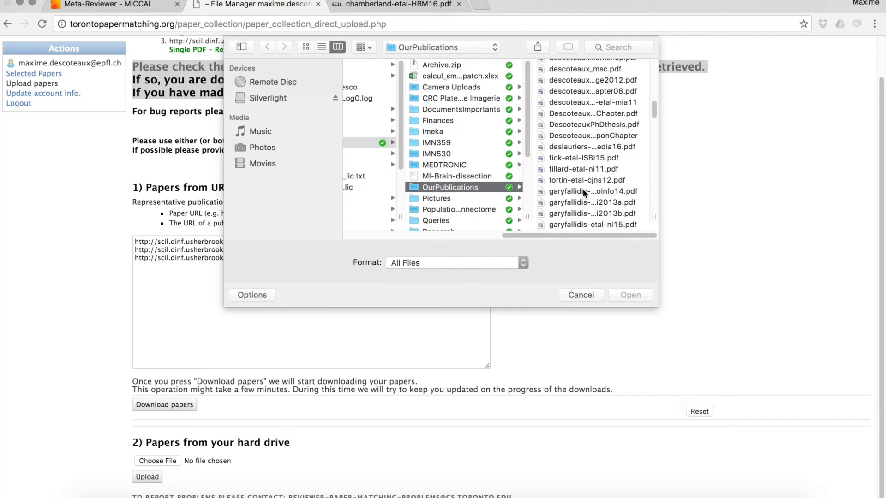
{"action": "scroll", "scroll_direction": "down", "scroll_amount": 3}
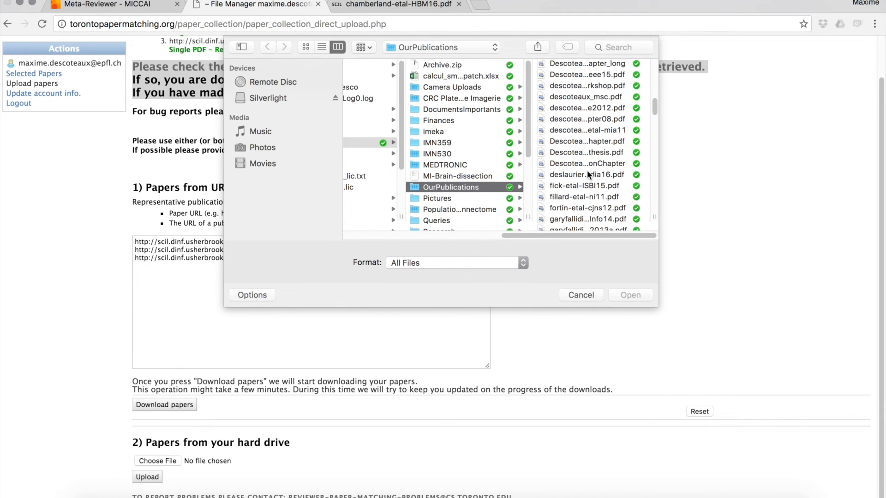
{"action": "left_click", "coordinate": [585, 108]}
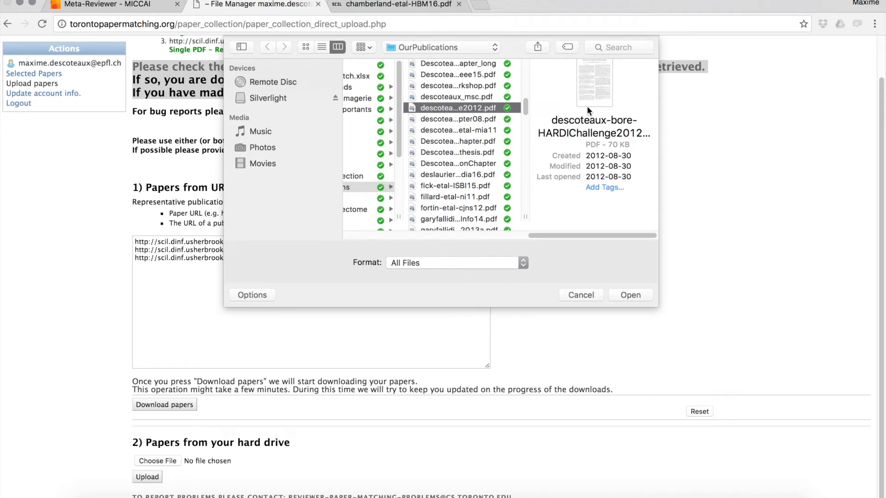
{"action": "left_click", "coordinate": [457, 75]}
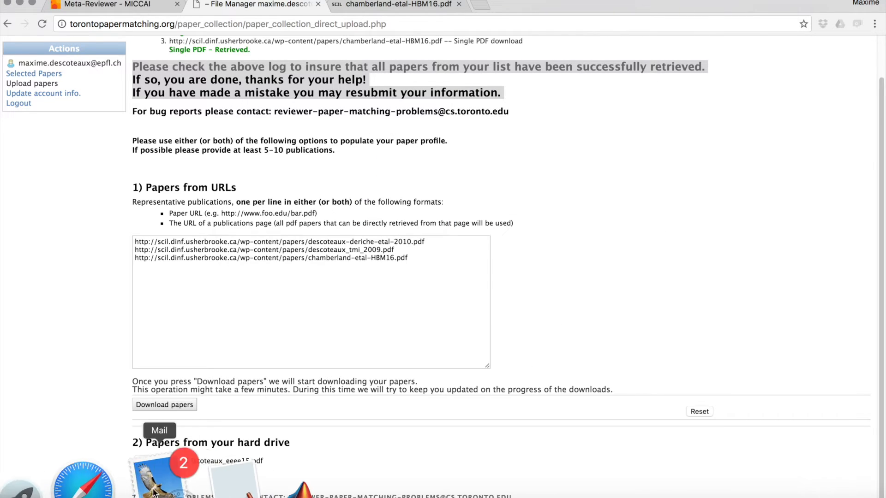
Upload Descoteaux_eeee15.pdf and wait for the saved confirmation
{"action": "left_click", "coordinate": [147, 477]}
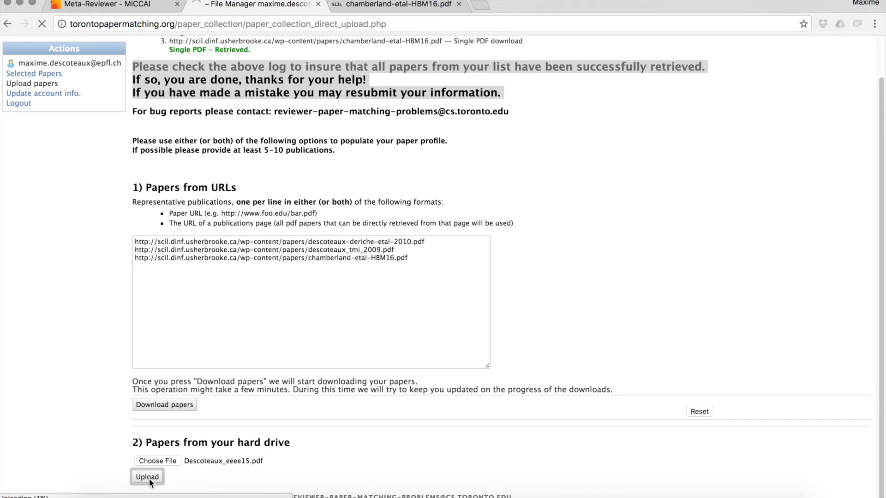
{"action": "left_click", "coordinate": [147, 477]}
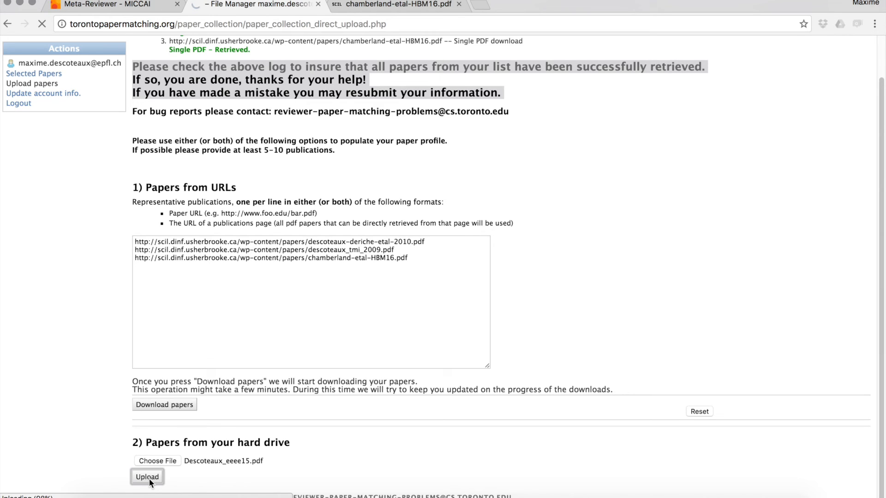
{"action": "left_click", "coordinate": [147, 477]}
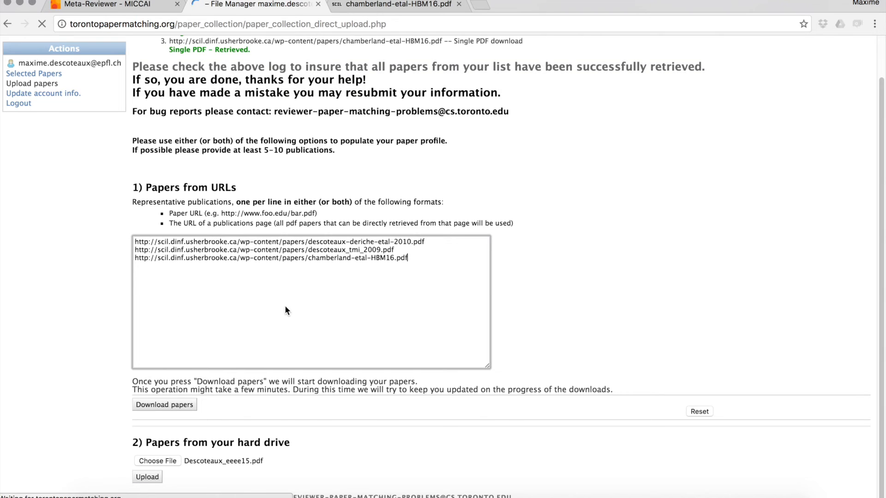
{"action": "left_click", "coordinate": [146, 476]}
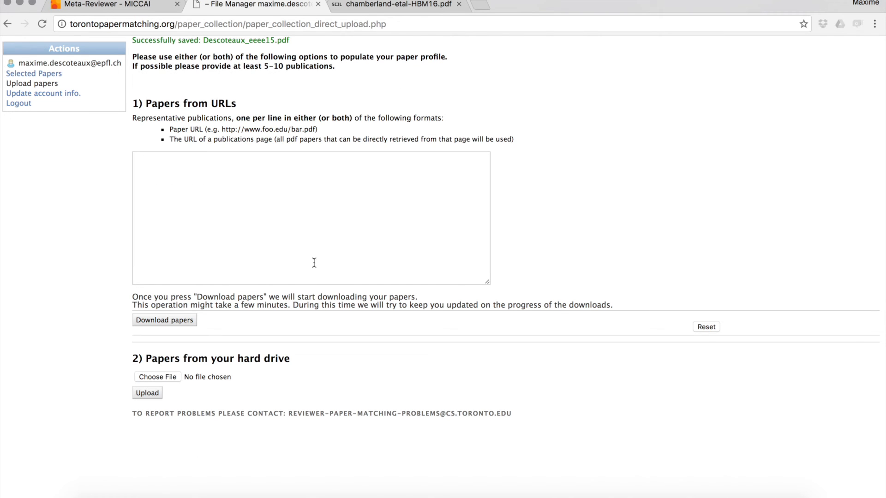
Write a note in the URL box urging 10+ papers from a single subject area to improve matching
{"action": "type", "text": "ANd"}
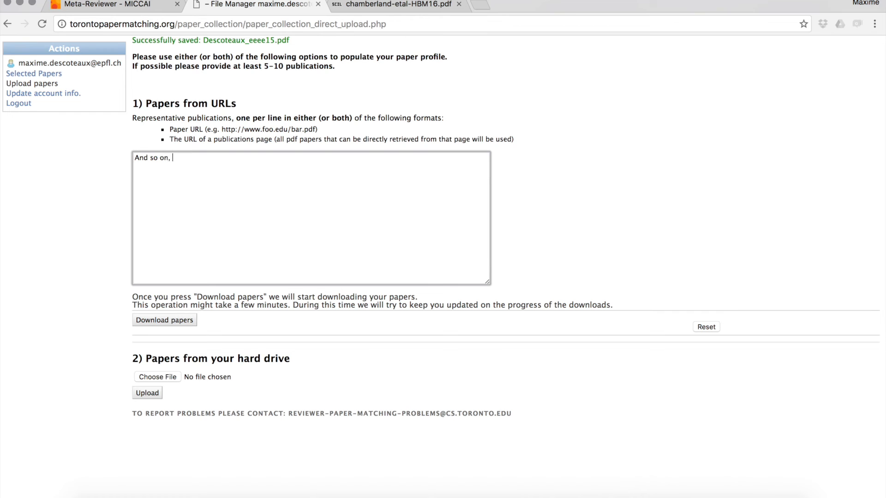
{"action": "type", "text": "until you have 10 or more"}
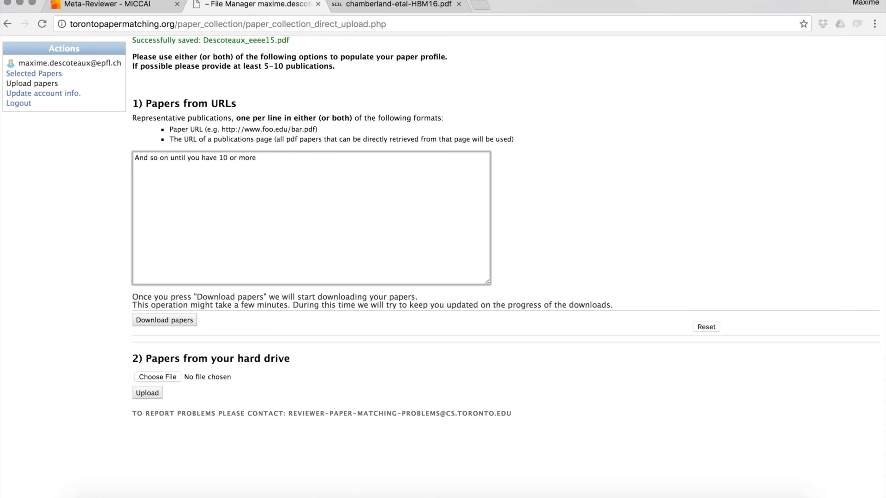
{"action": "type", "text": "PLA"}
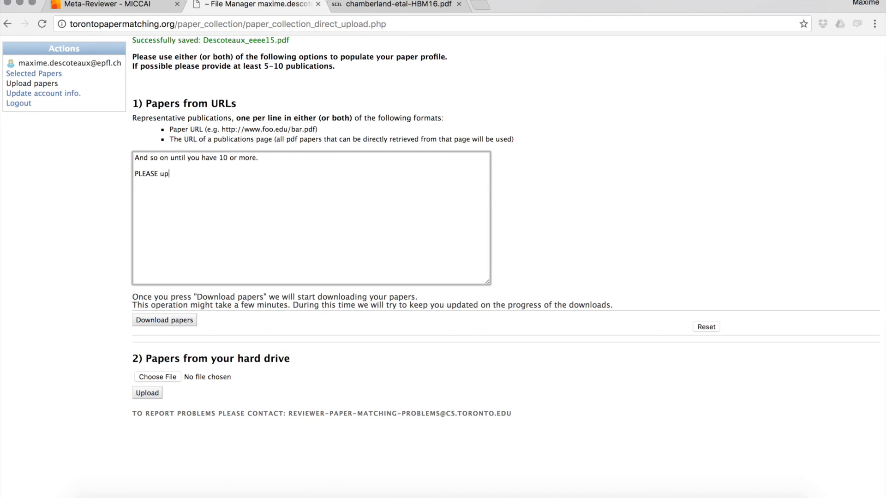
{"action": "type", "text": "load paper"}
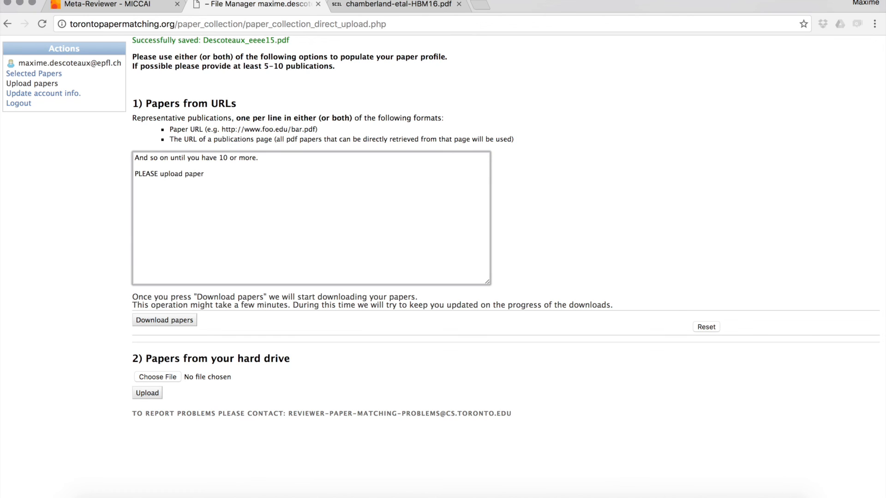
{"action": "type", "text": "f"}
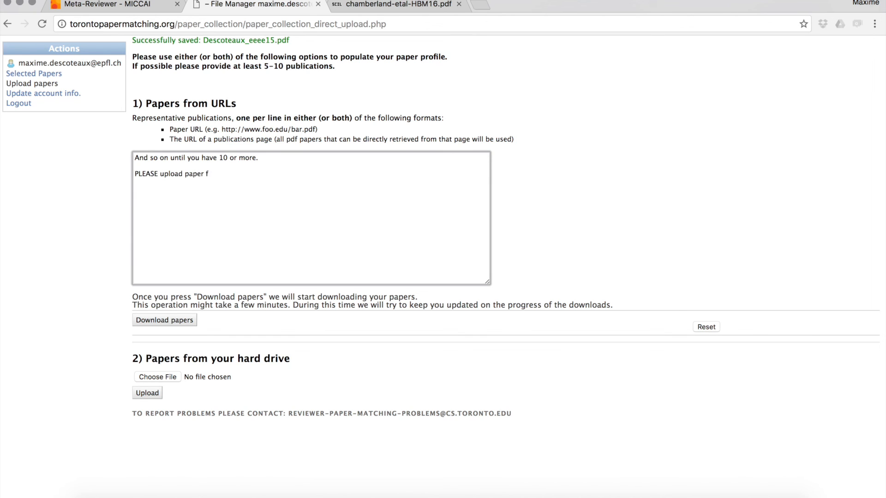
{"action": "type", "text": "rom a single subject area."}
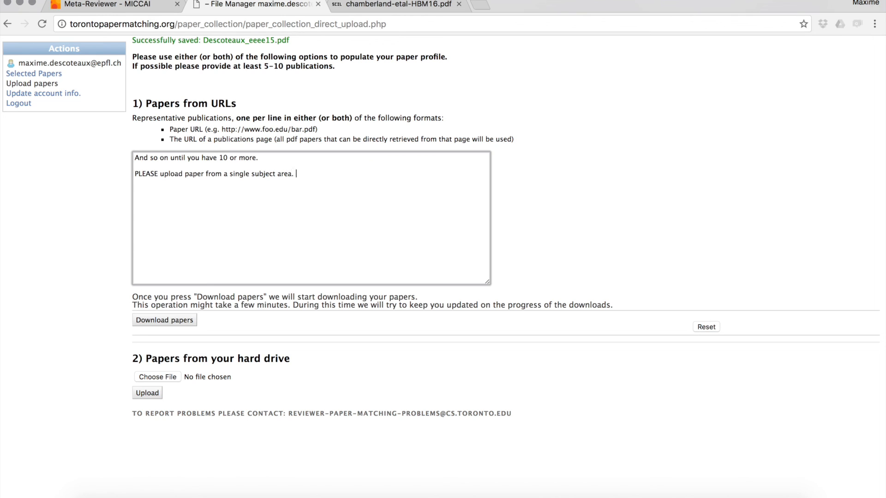
{"action": "type", "text": "This improves"}
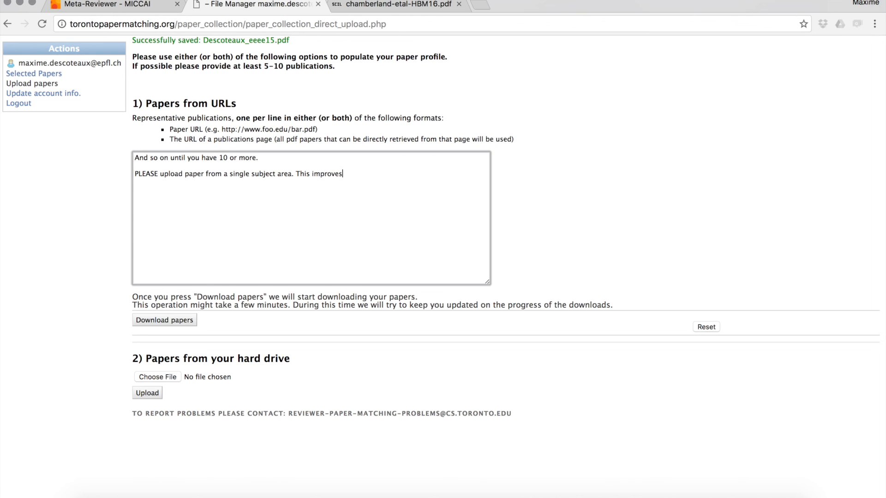